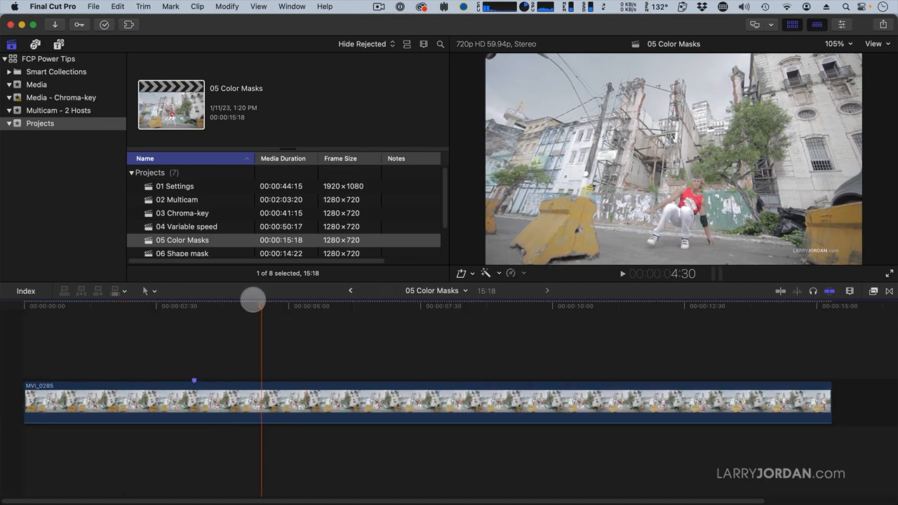
Move the playhead back to an earlier frame of the street dancer clip
drag(253, 306, 49, 306)
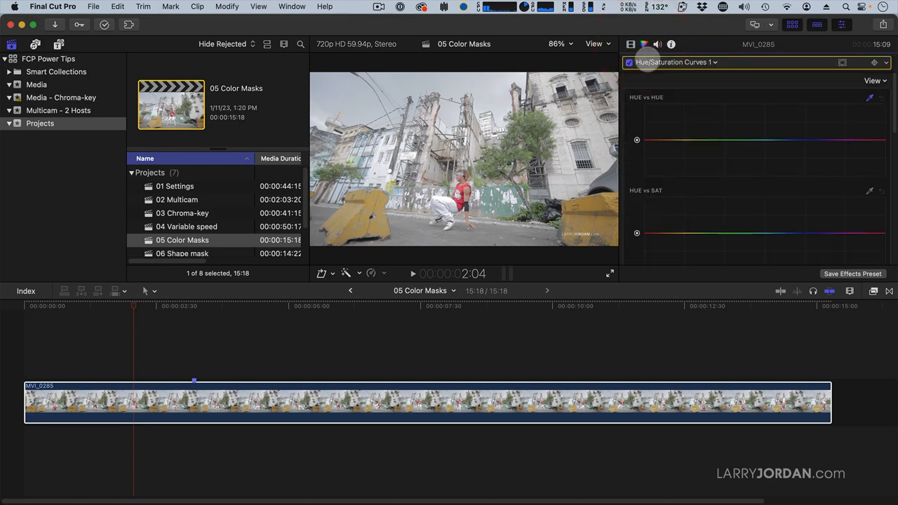
In the Hue vs Hue curve, drag the yellow point through green and blue, settling on pink barriers
click(715, 62)
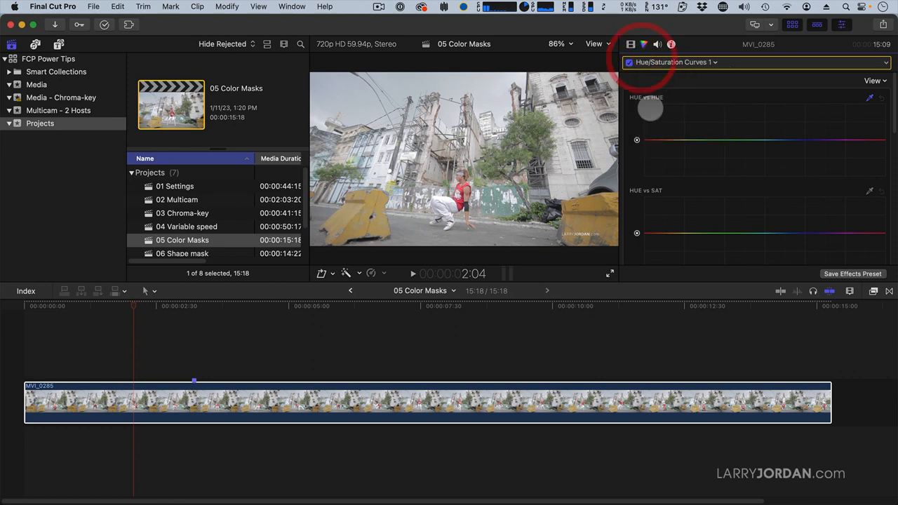
mouse_move(649, 113)
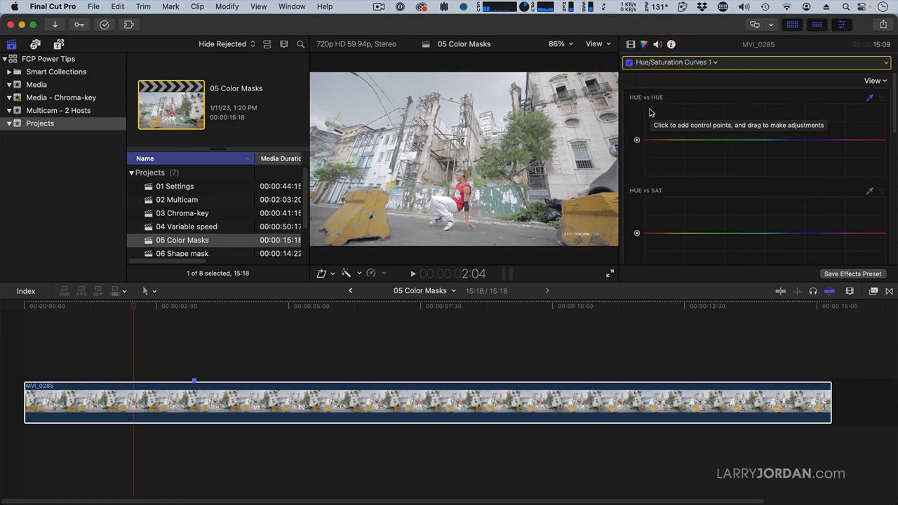
mouse_move(648, 109)
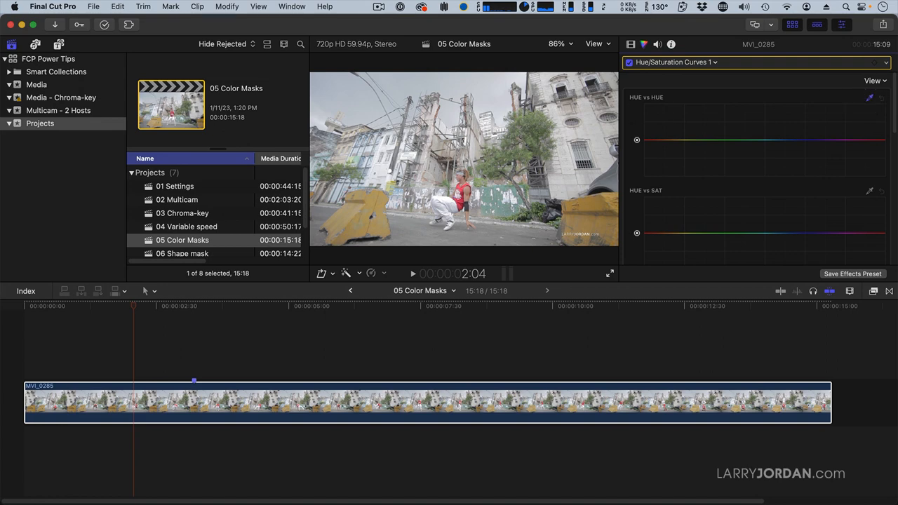
mouse_move(870, 188)
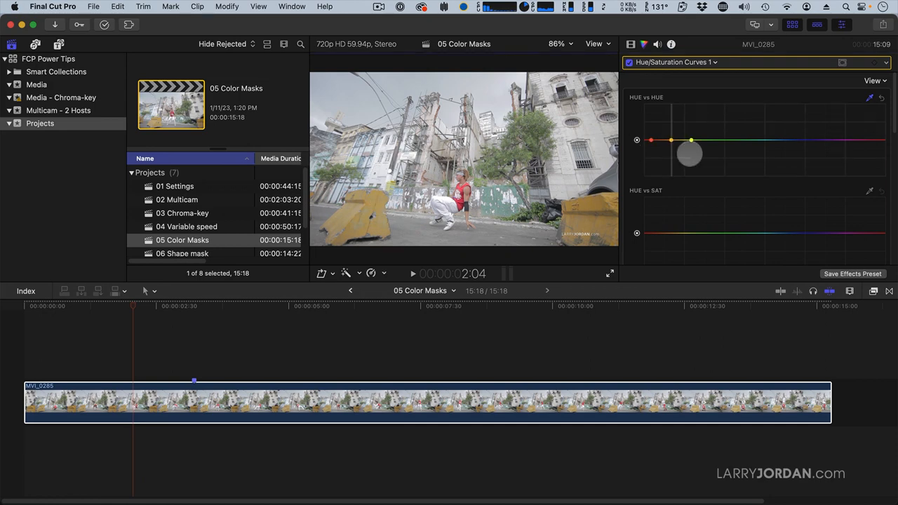
mouse_move(671, 143)
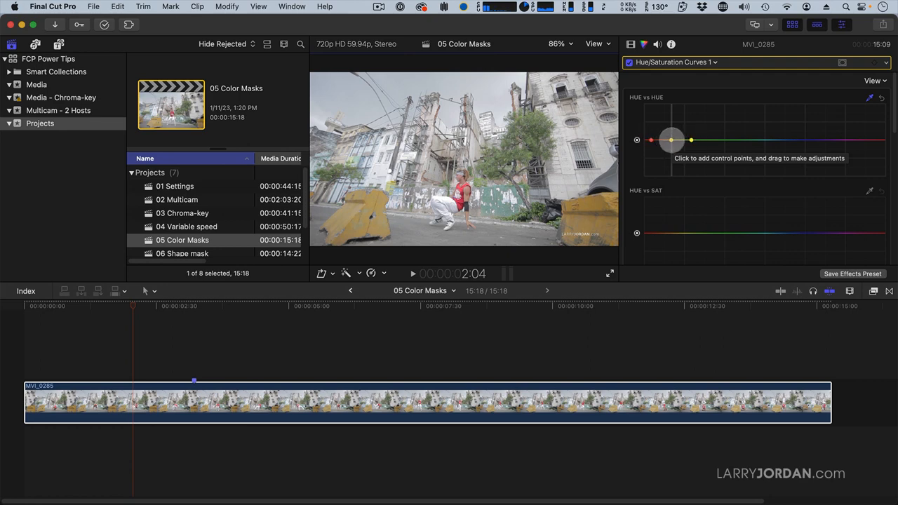
drag(671, 140, 671, 126)
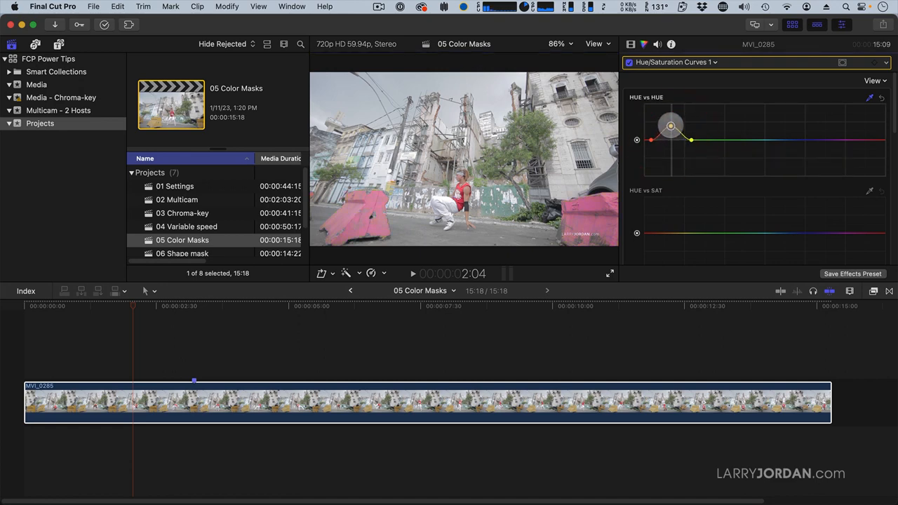
drag(671, 126, 671, 120)
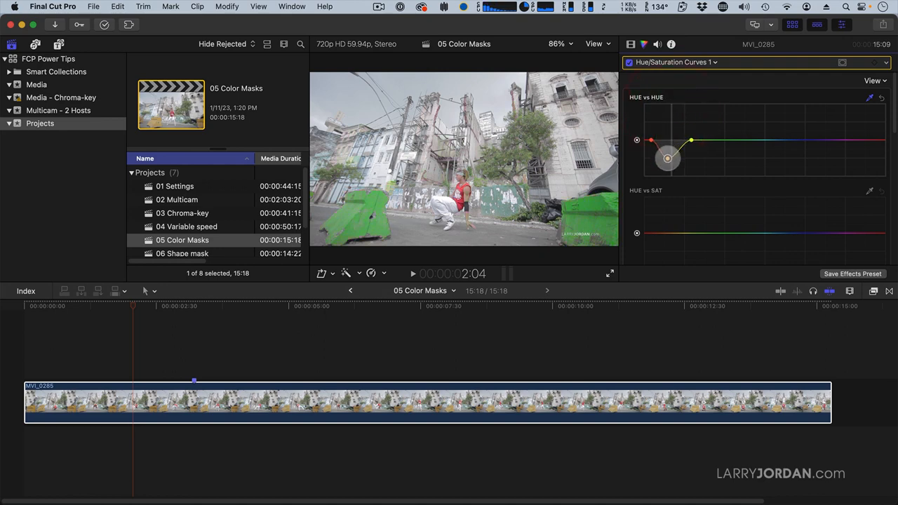
drag(668, 143, 670, 171)
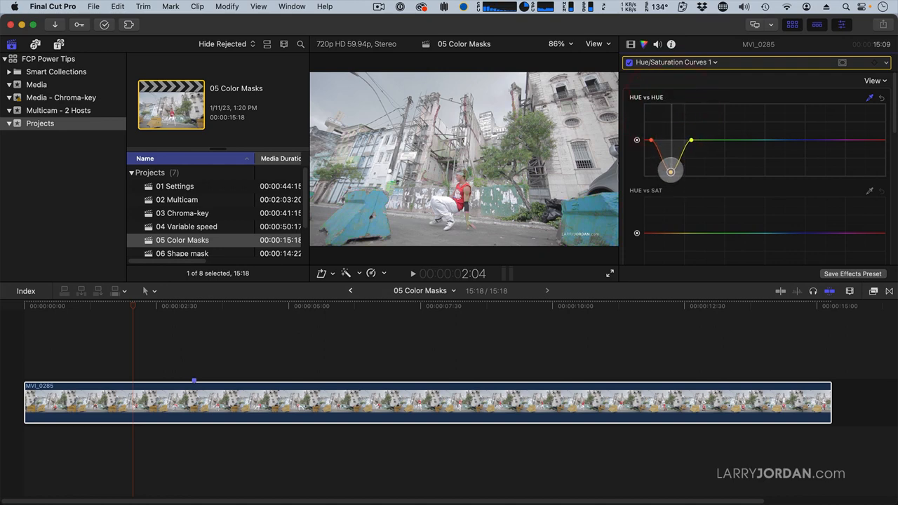
drag(670, 172, 671, 129)
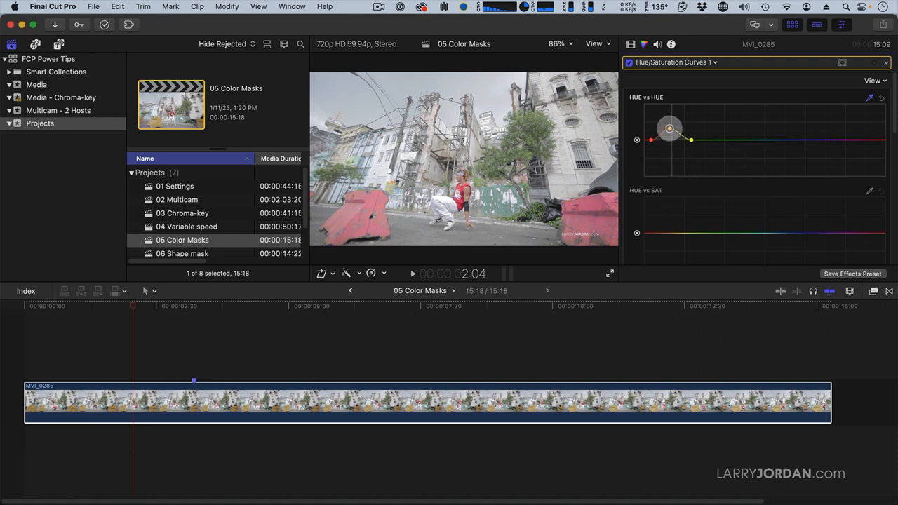
drag(670, 129, 672, 117)
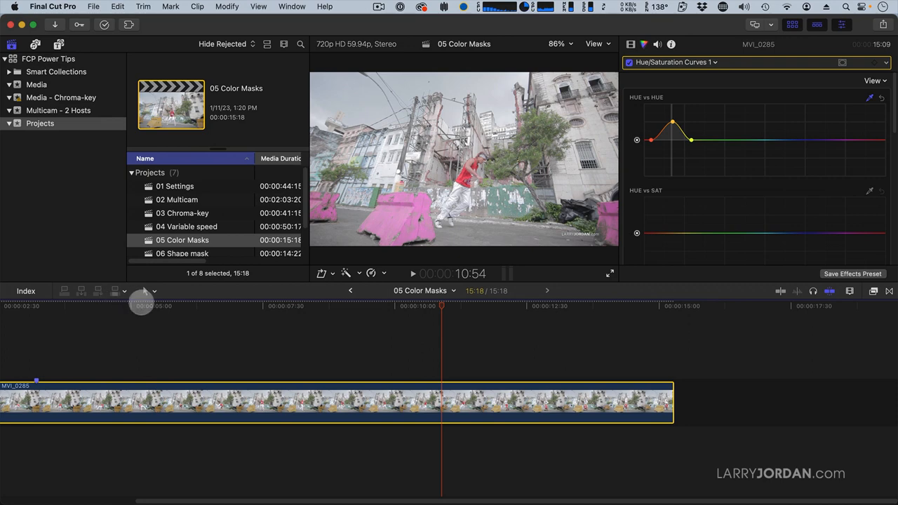
At later sections of the clip, tint the barriers green and then purple via the Hue vs Hue curve
click(219, 305)
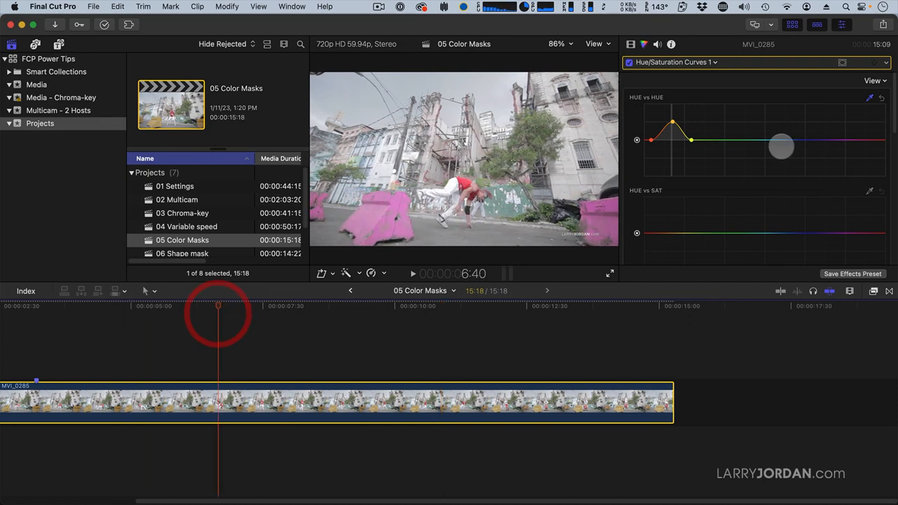
mouse_move(780, 148)
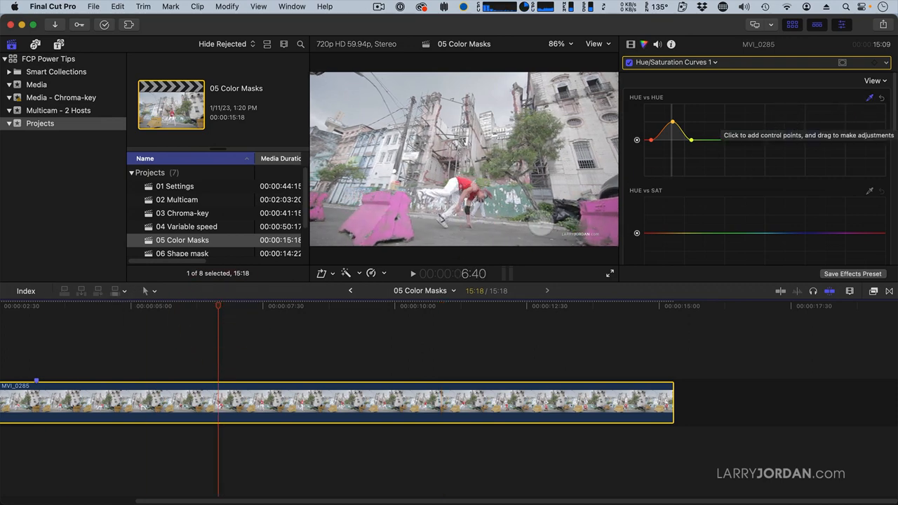
mouse_move(216, 306)
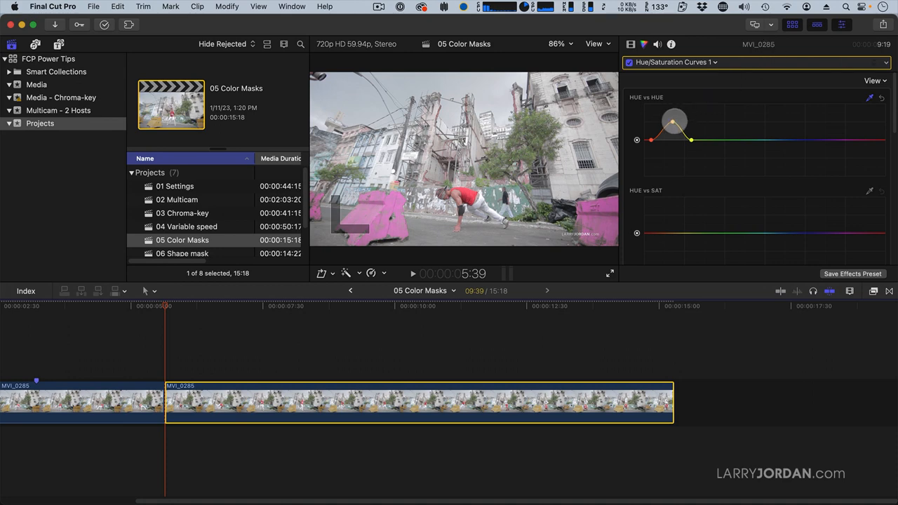
drag(673, 121, 674, 153)
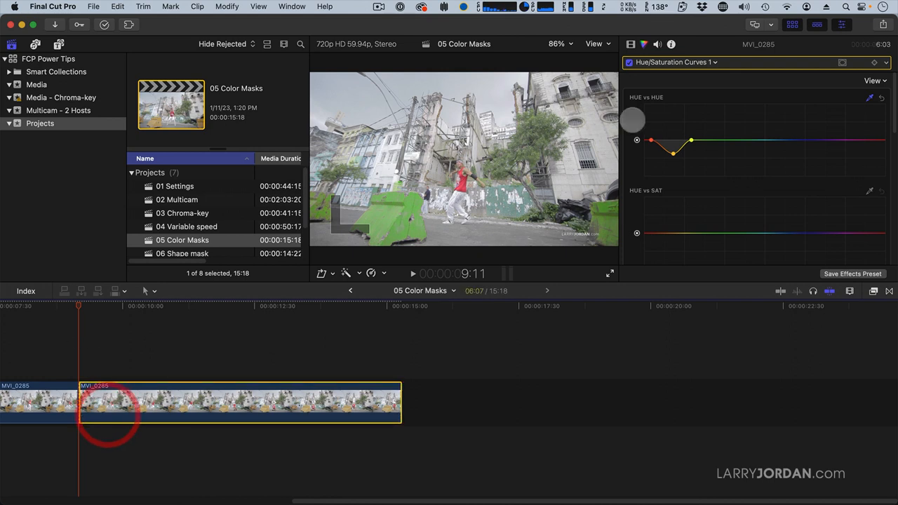
drag(672, 152, 675, 113)
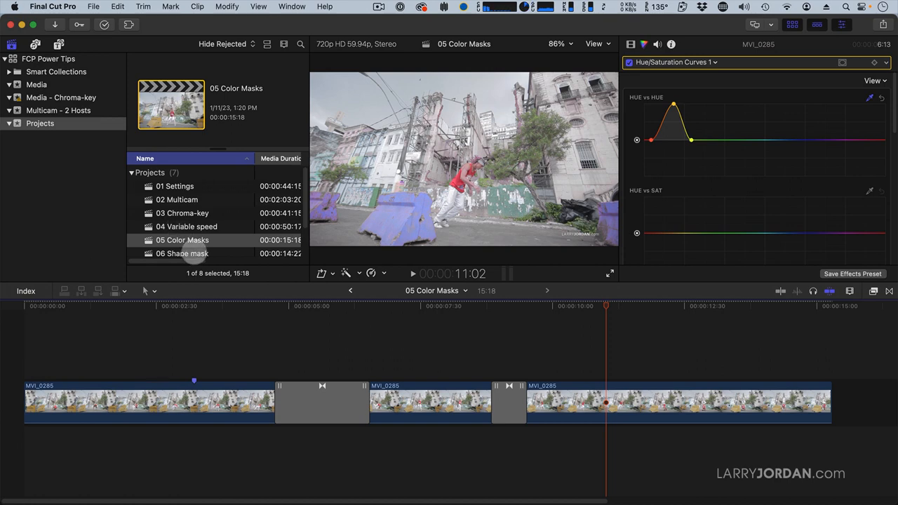
Open the 06 Shape mask project from the browser
click(182, 250)
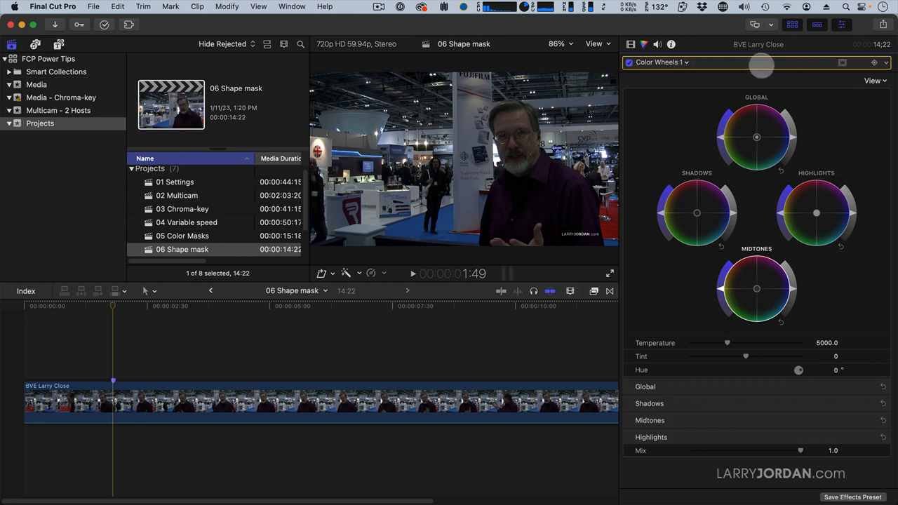
mouse_move(845, 65)
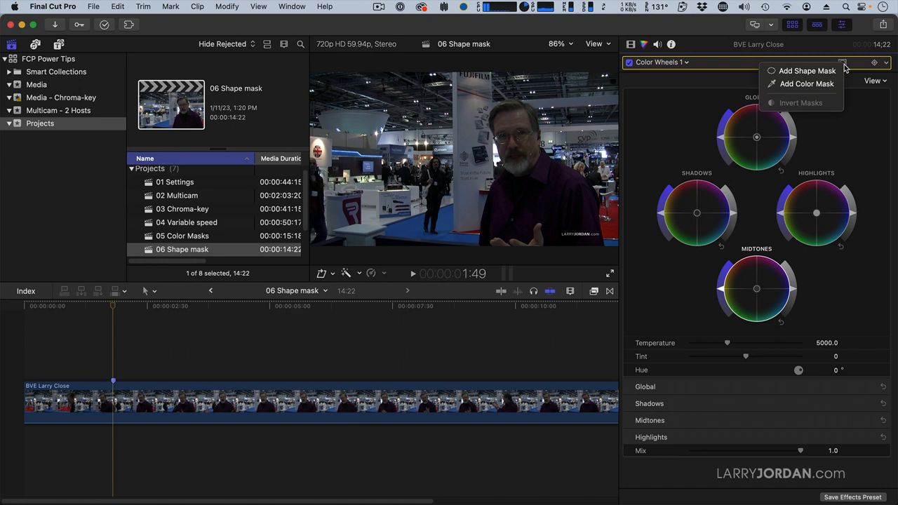
mouse_move(805, 71)
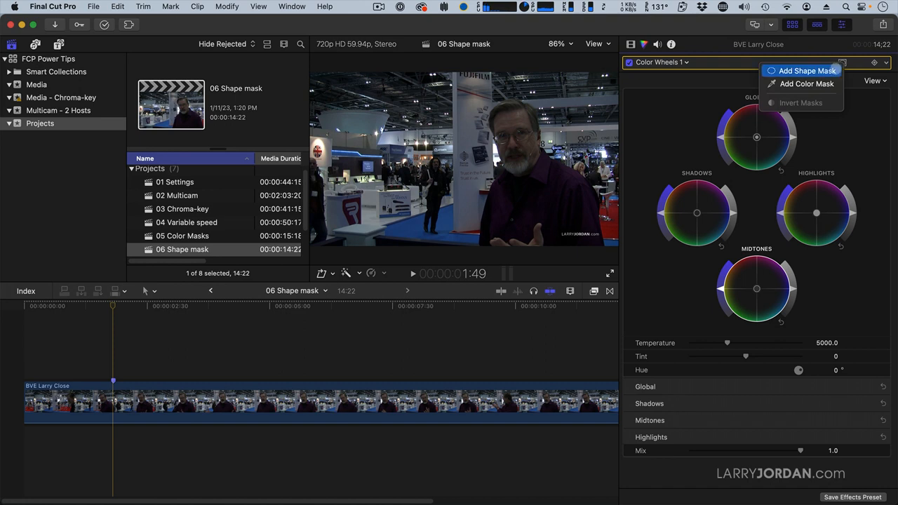
mouse_move(807, 84)
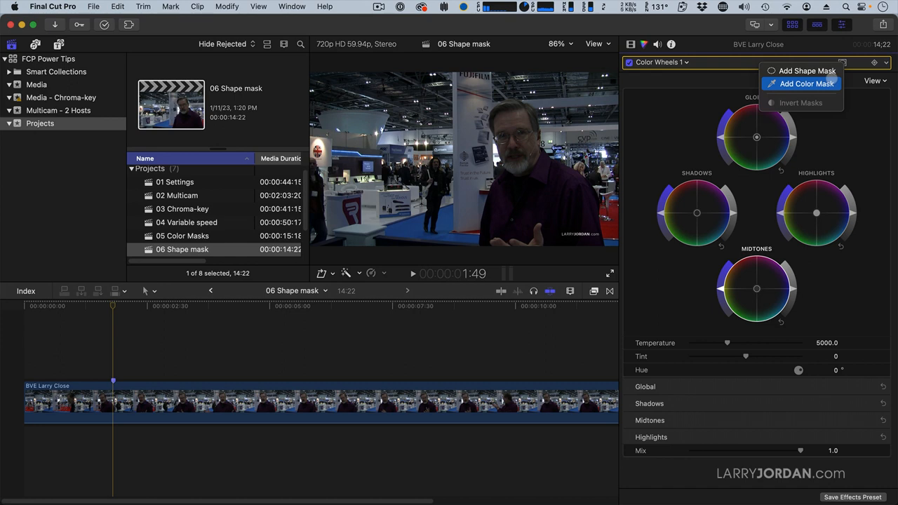
mouse_move(806, 70)
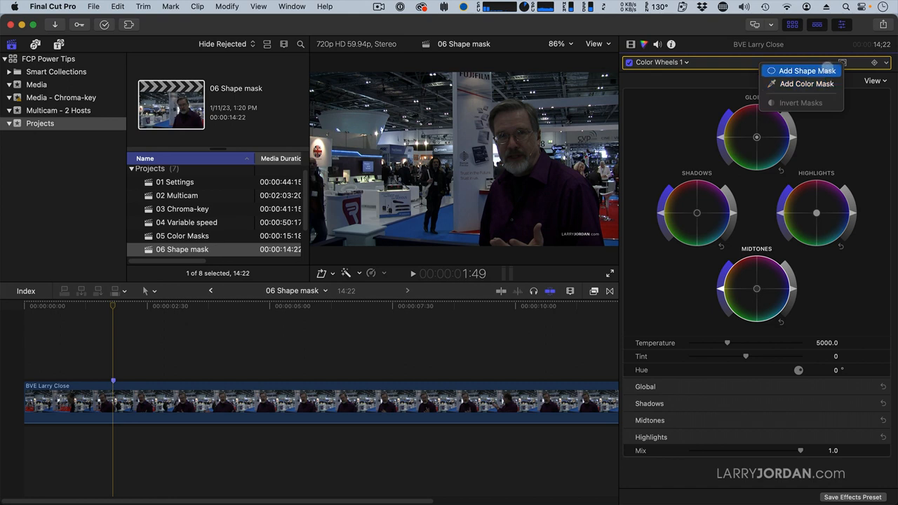
Add a shape mask to Color Wheels 1 and position its oval over the man's face
click(805, 70)
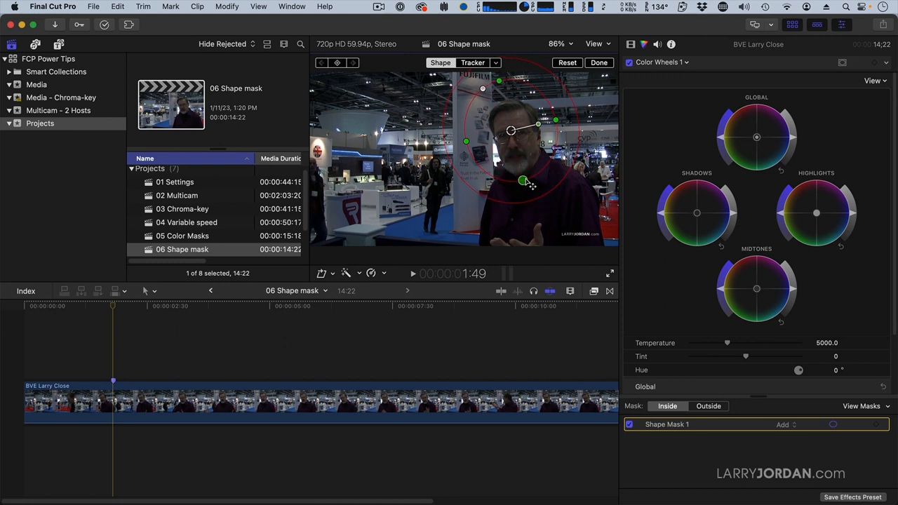
drag(522, 181, 522, 176)
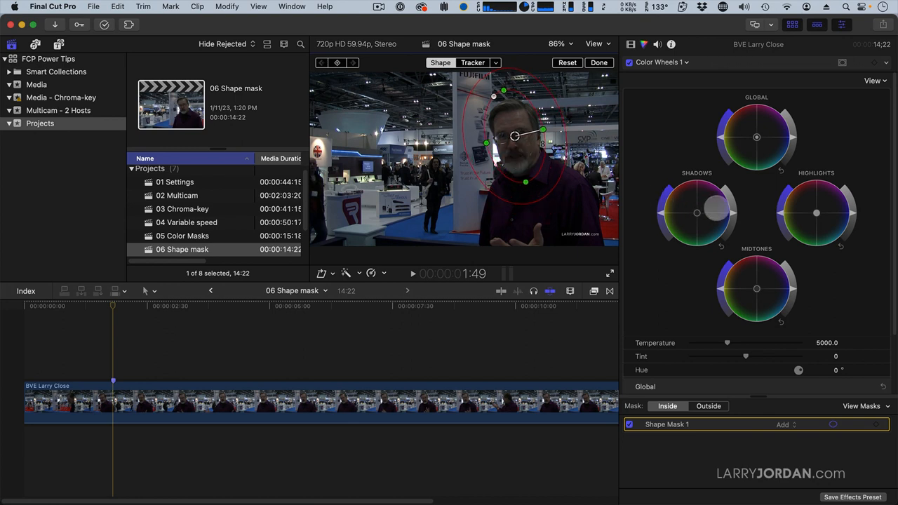
Lift the shadows and midtones pucks so the face inside the mask brightens
drag(696, 213, 719, 208)
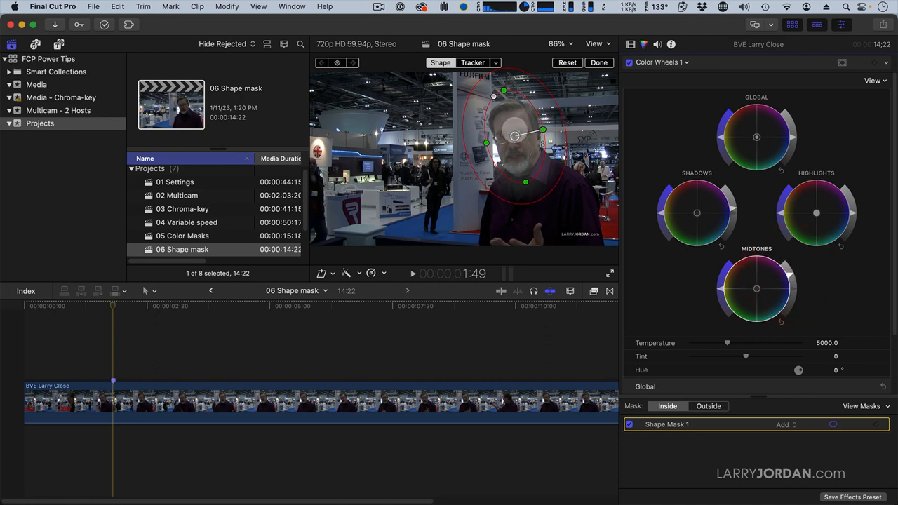
drag(756, 289, 722, 287)
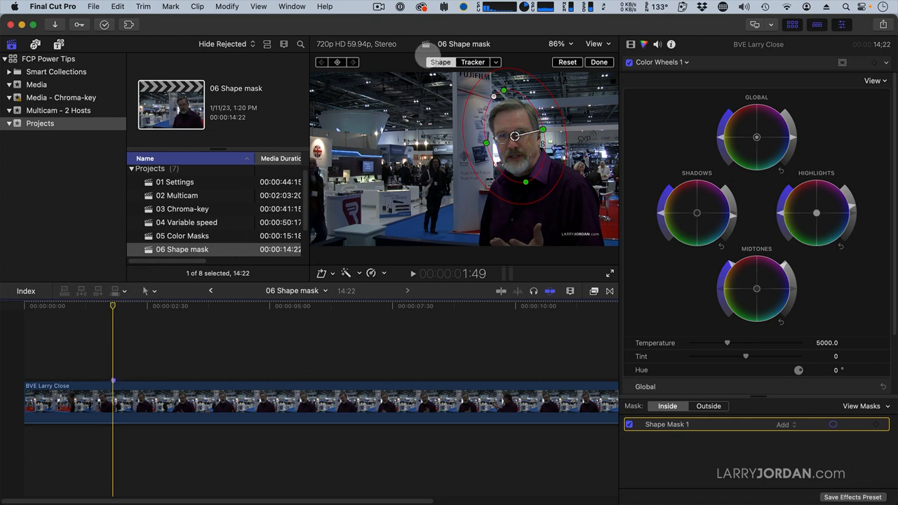
Place a tracker on the speaker's face and analyse the clip so the mask follows him
click(471, 62)
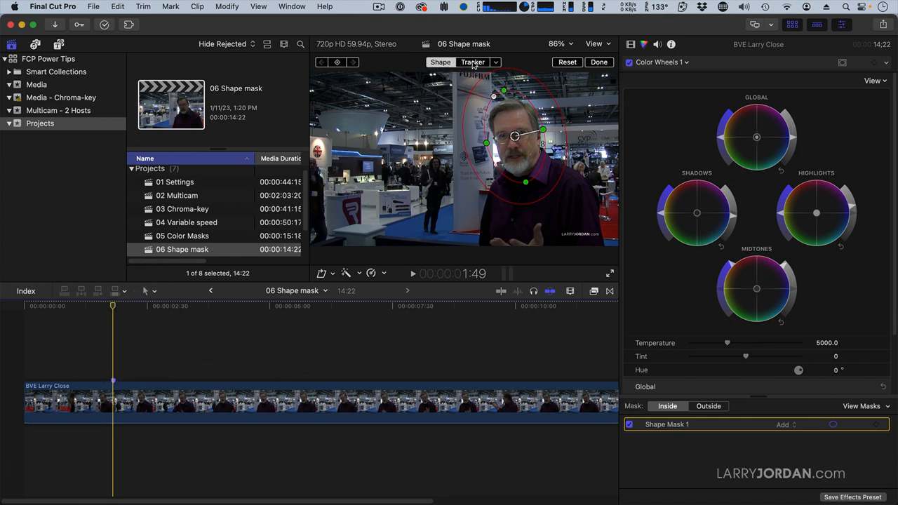
click(473, 61)
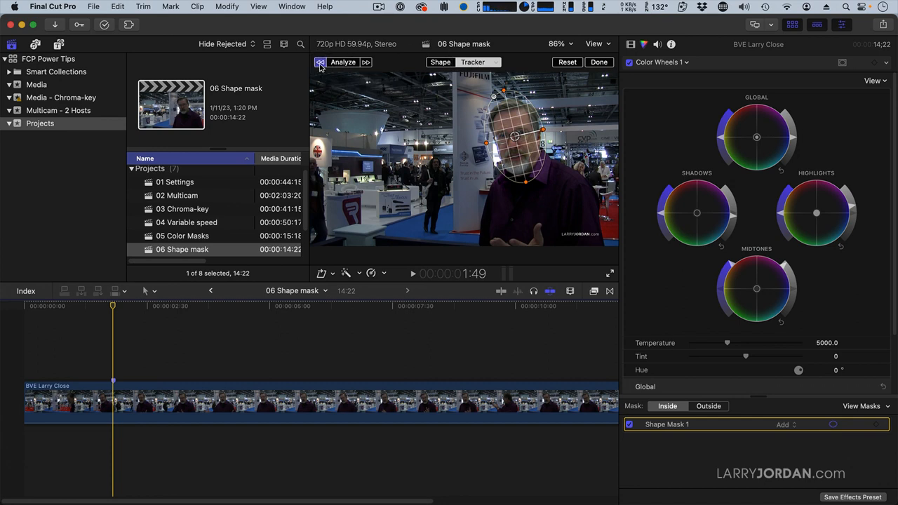
click(342, 61)
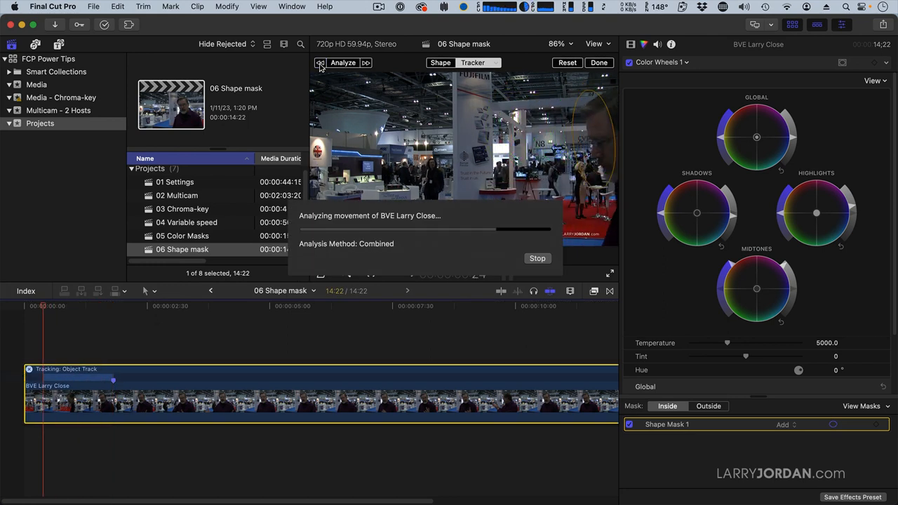
click(538, 258)
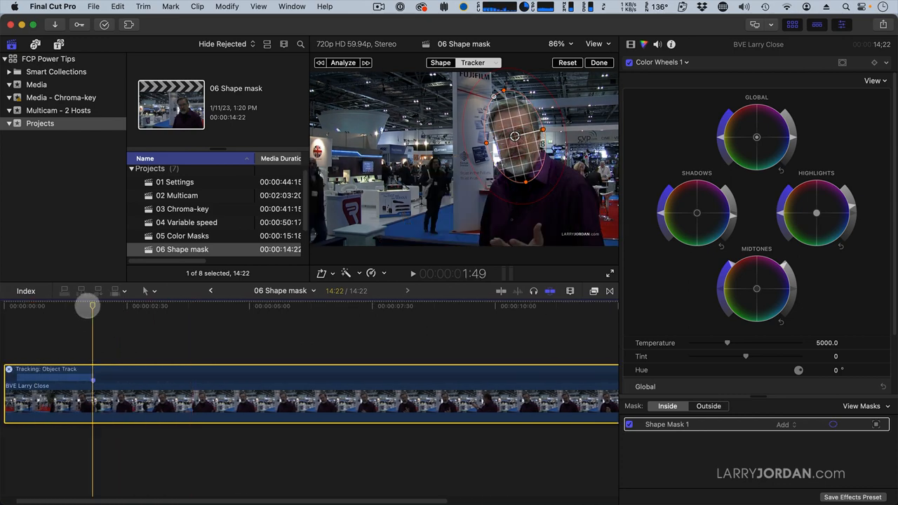
click(365, 62)
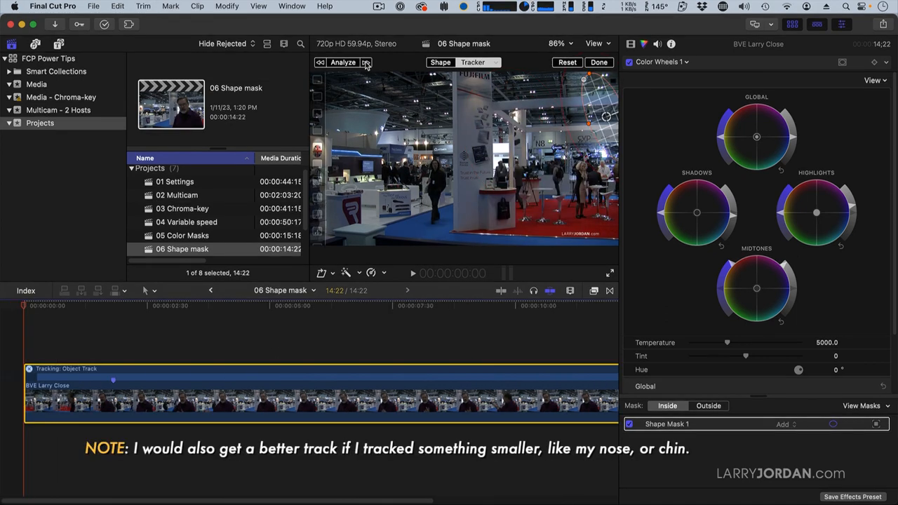
click(412, 272)
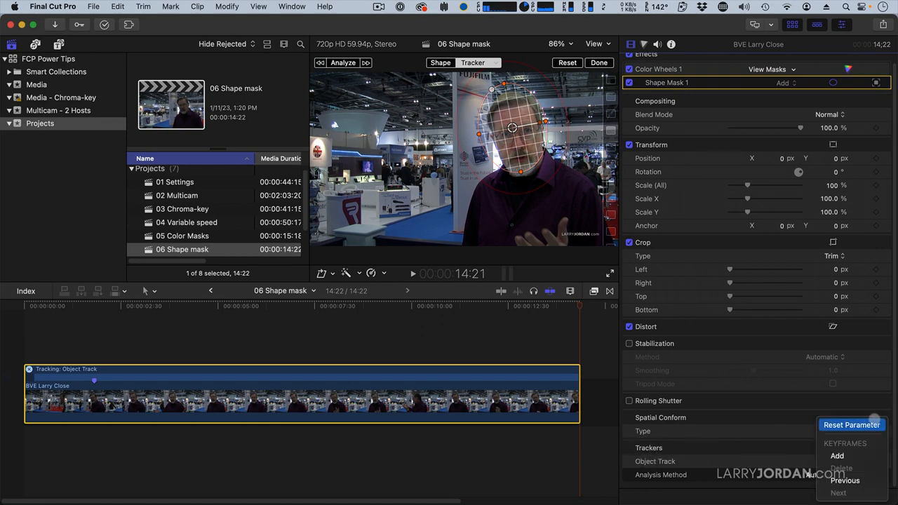
Reset the Trackers parameter, return to Shape controls and adjust the mask at another frame
click(851, 424)
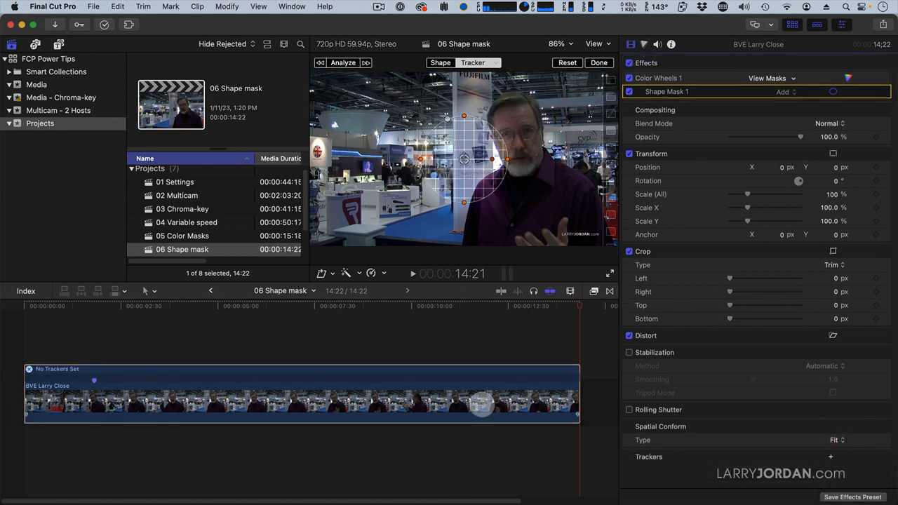
click(440, 62)
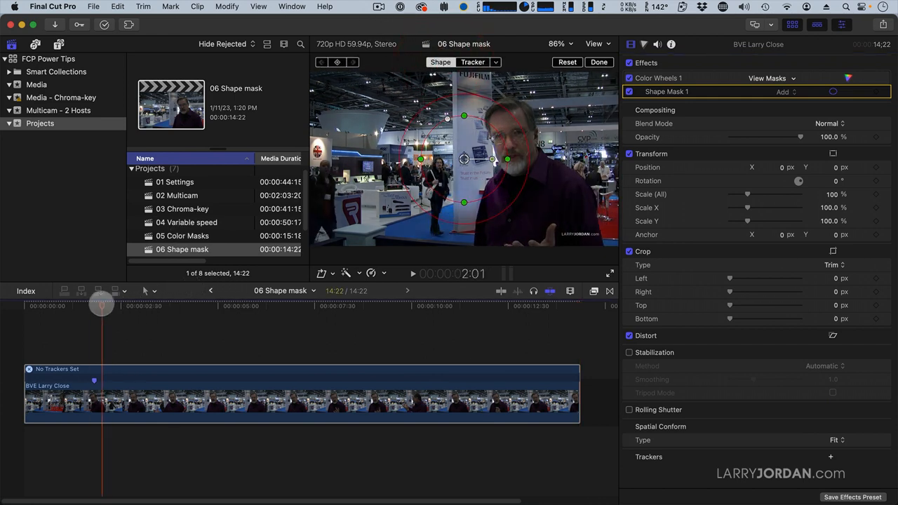
drag(101, 306, 93, 306)
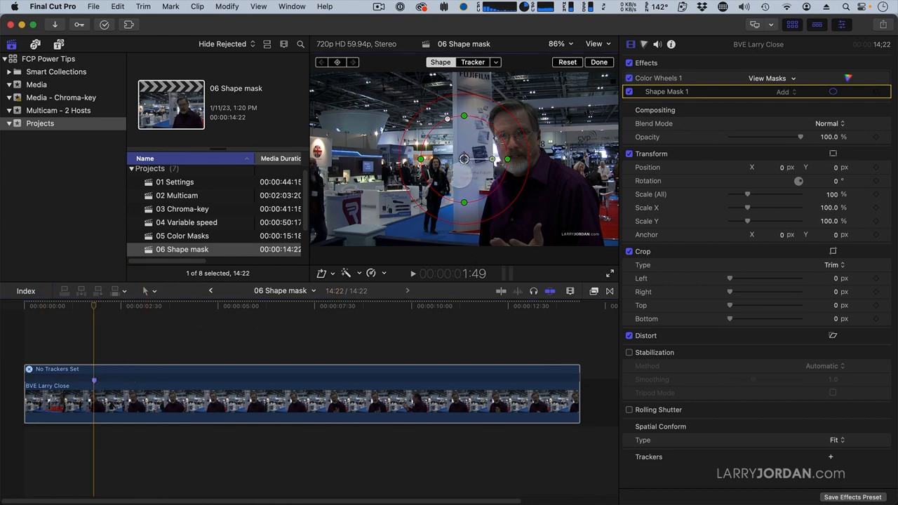
drag(463, 157, 512, 140)
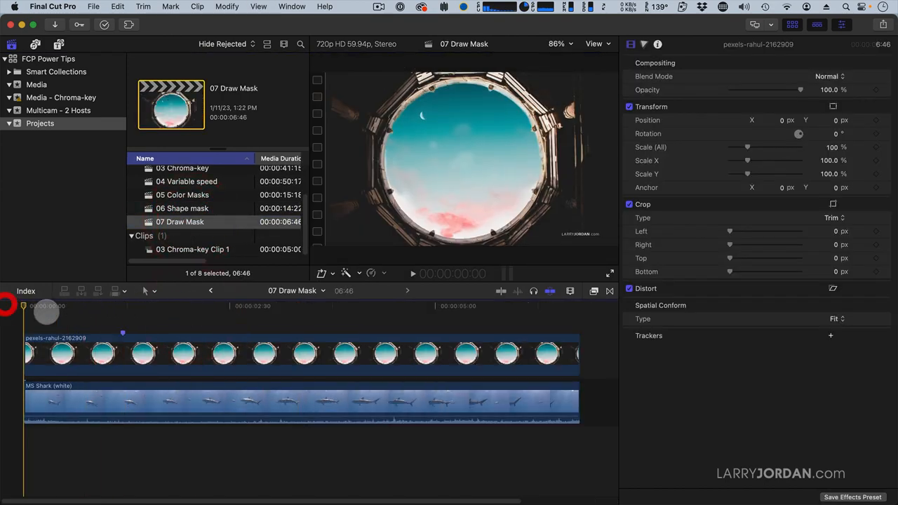
mouse_move(410, 329)
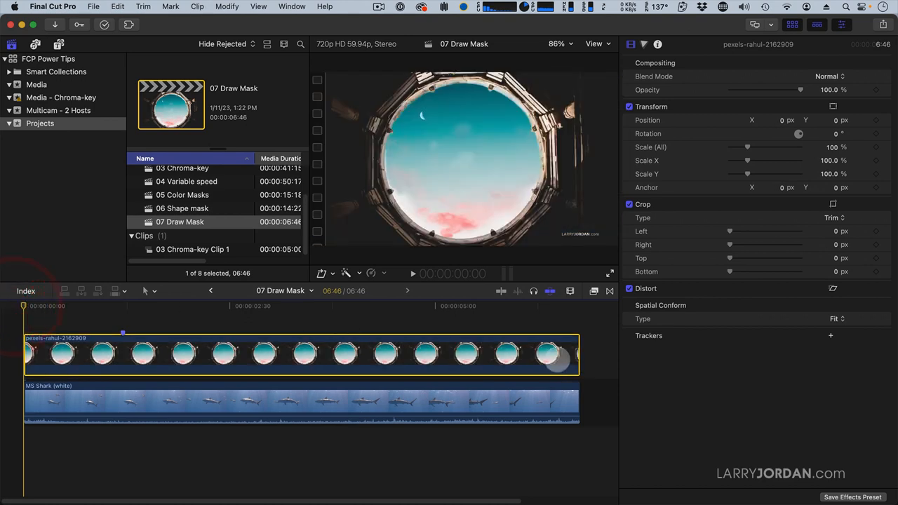
Show the Masks category in the Effects Browser and apply Shape Mask to the porthole clip
click(592, 290)
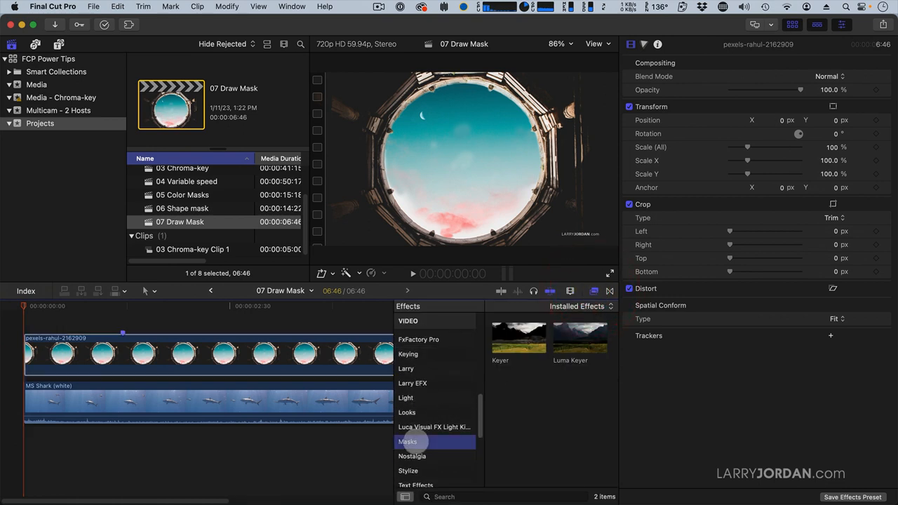
click(407, 441)
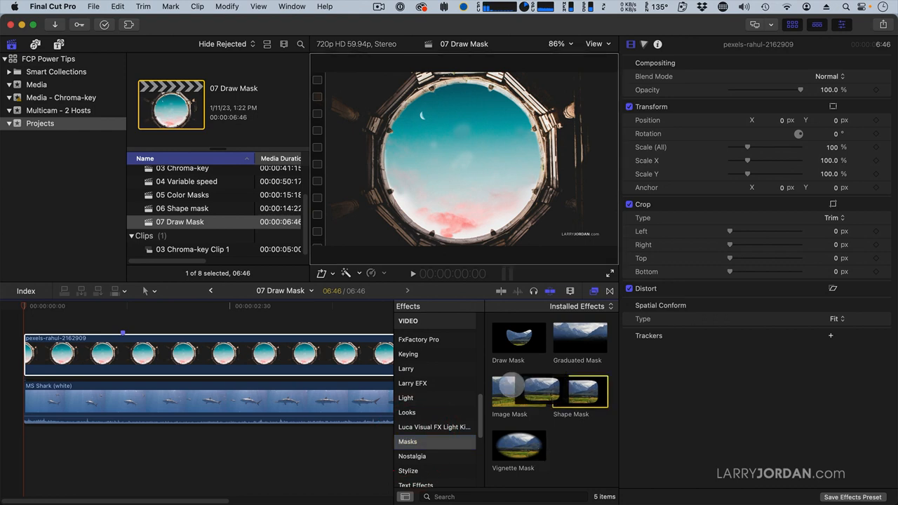
double_click(584, 391)
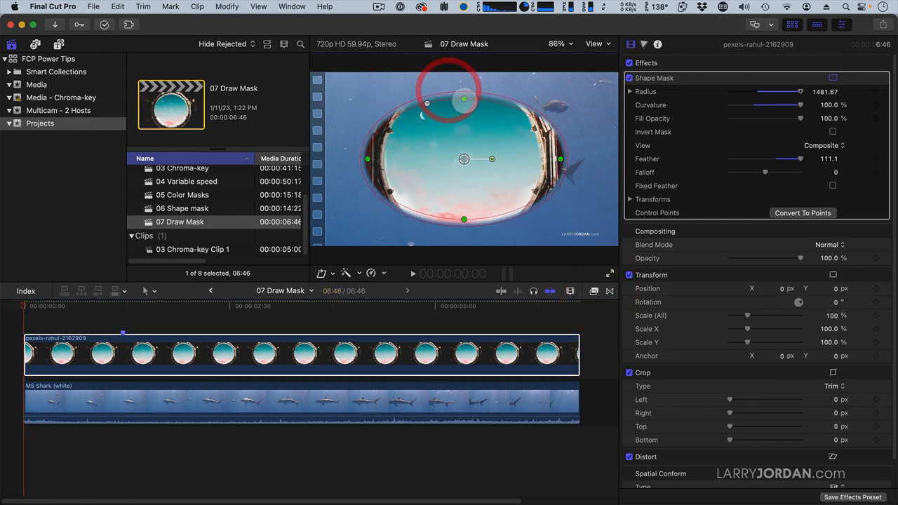
Reshape the mask toward the round window, then remove the Shape Mask effect
drag(463, 98, 463, 81)
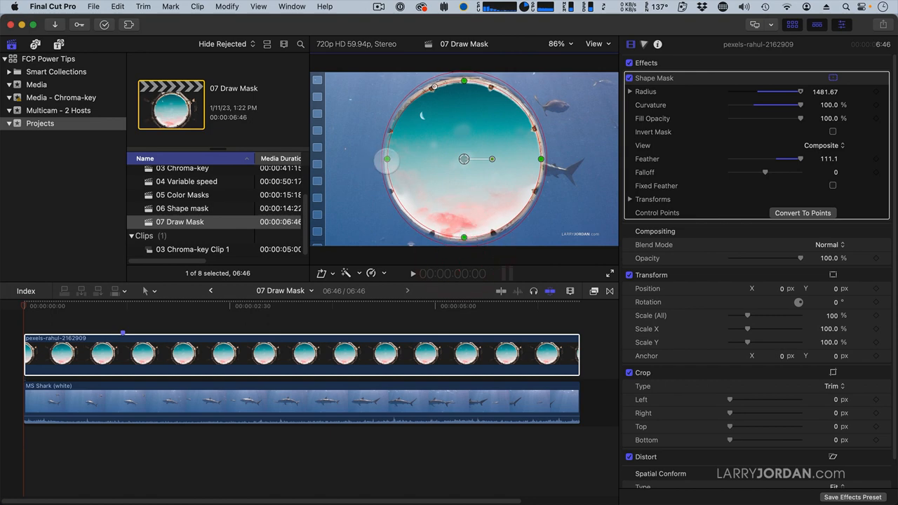
click(384, 160)
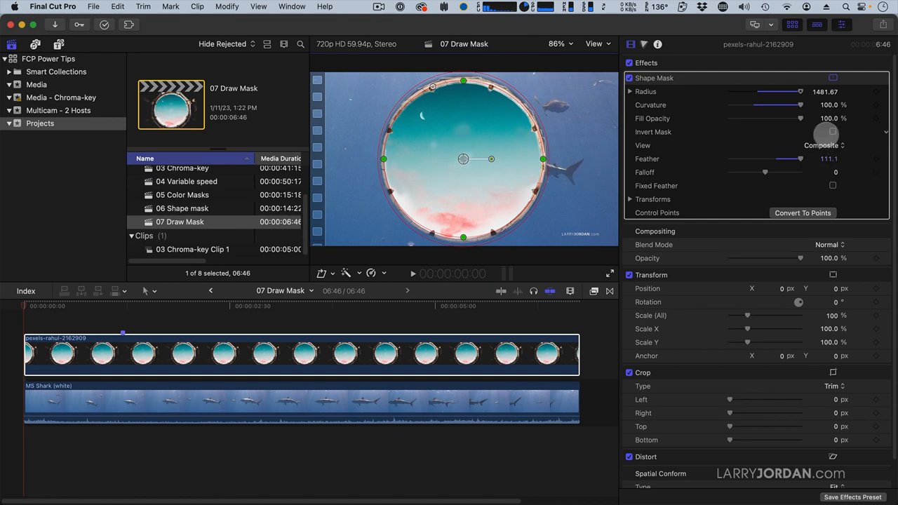
click(833, 132)
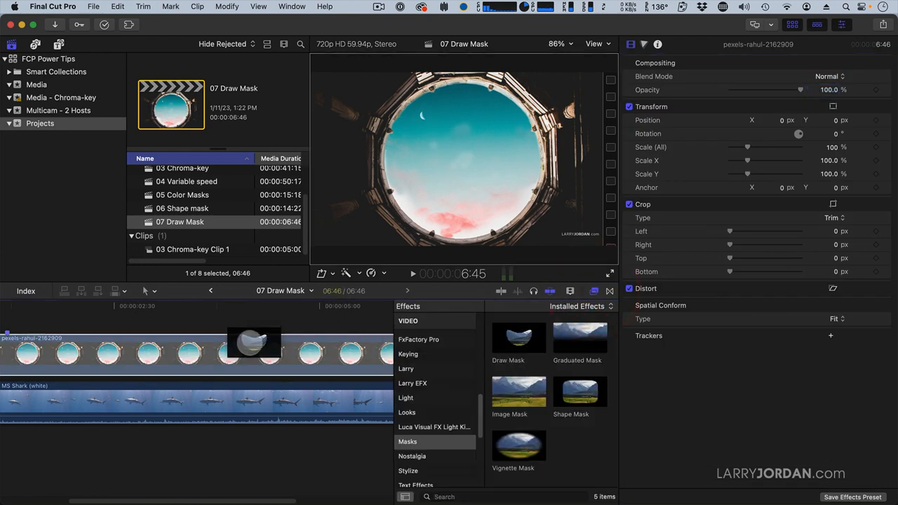
Apply Draw Mask and place control points into a circle tracing the porthole window
double_click(519, 337)
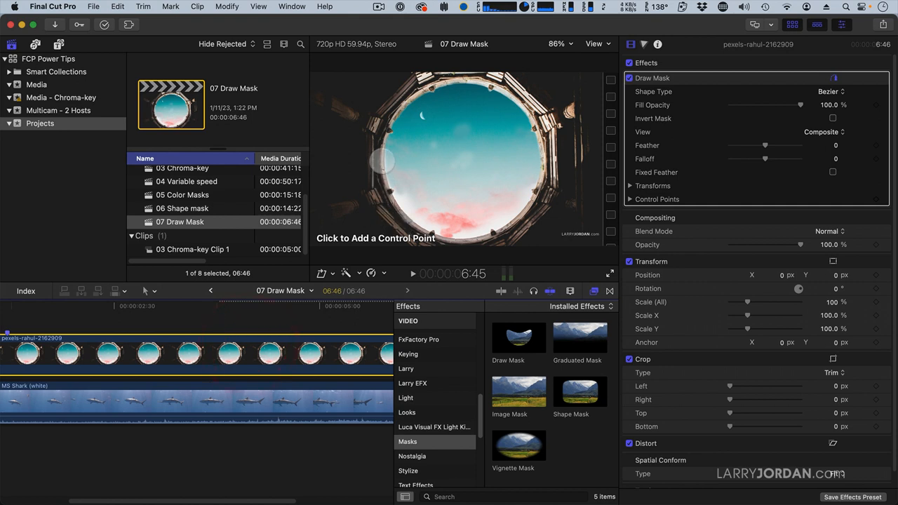
click(385, 160)
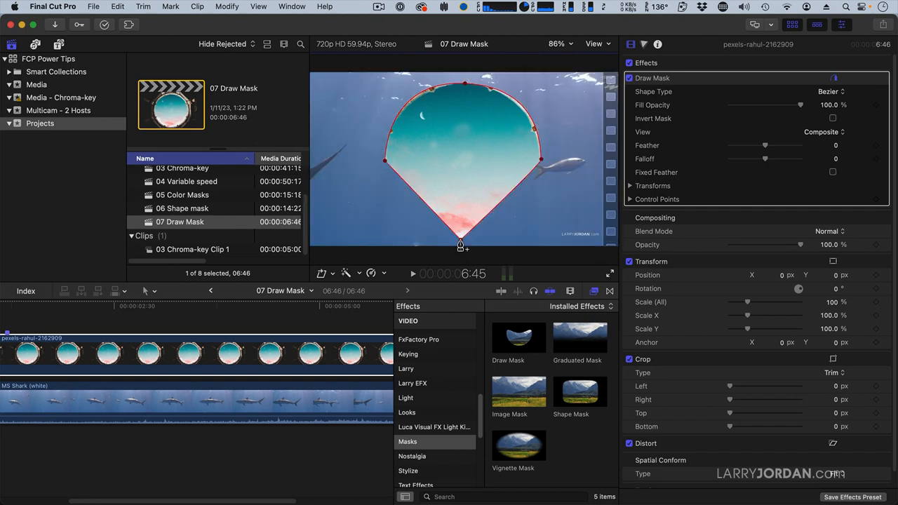
mouse_move(460, 241)
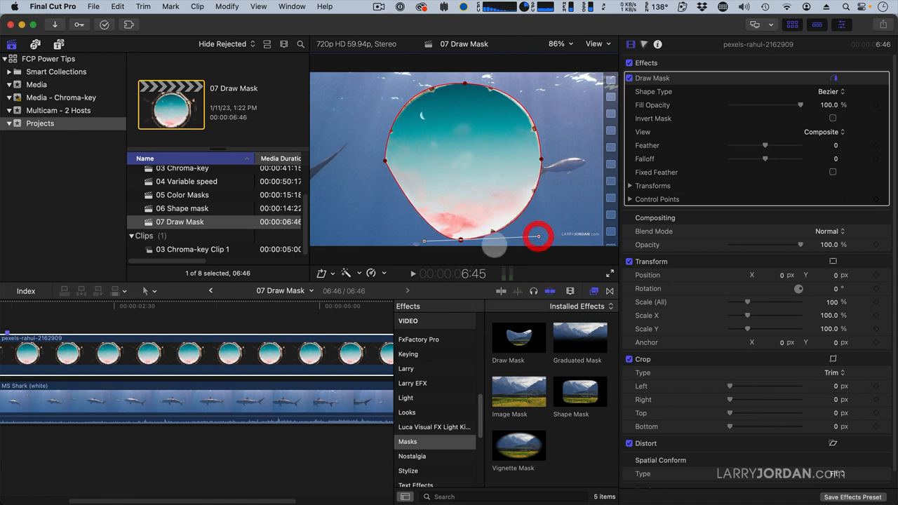
drag(538, 236, 385, 160)
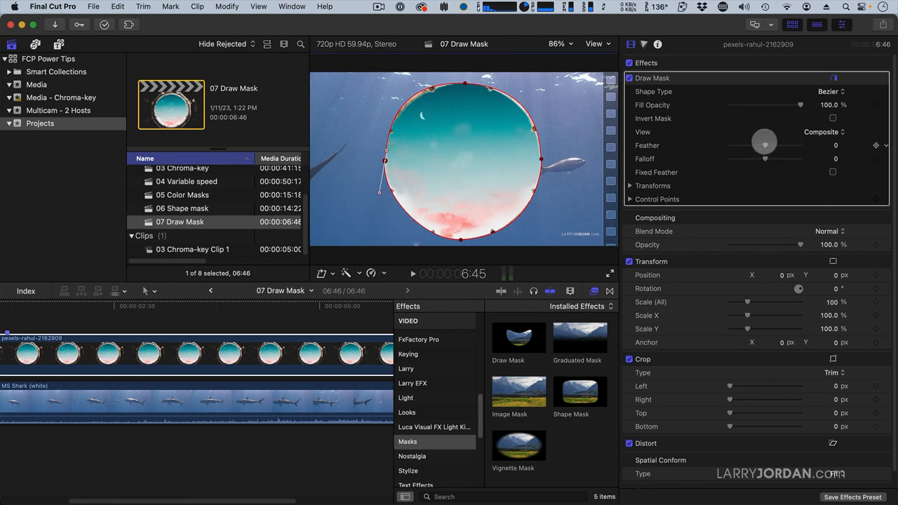
Feather the mask to 44, invert it, and play to watch the shark through the window
drag(764, 145, 783, 145)
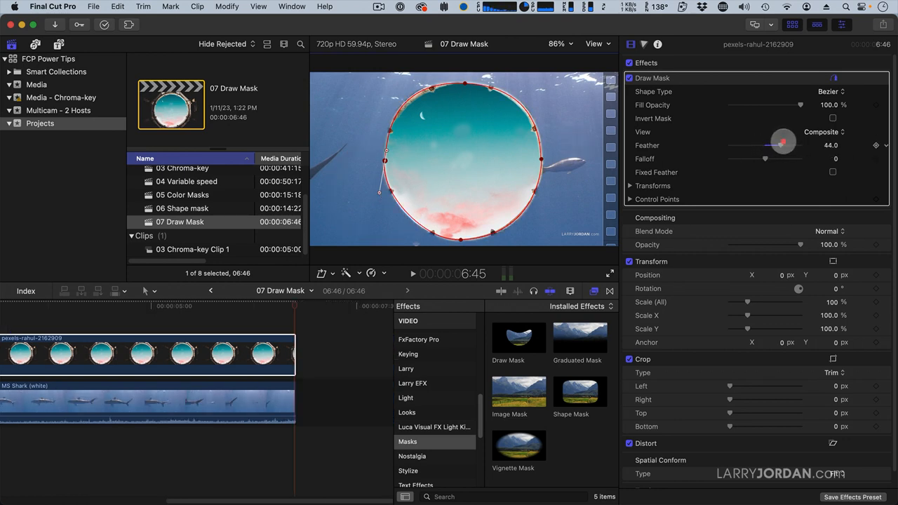
click(833, 118)
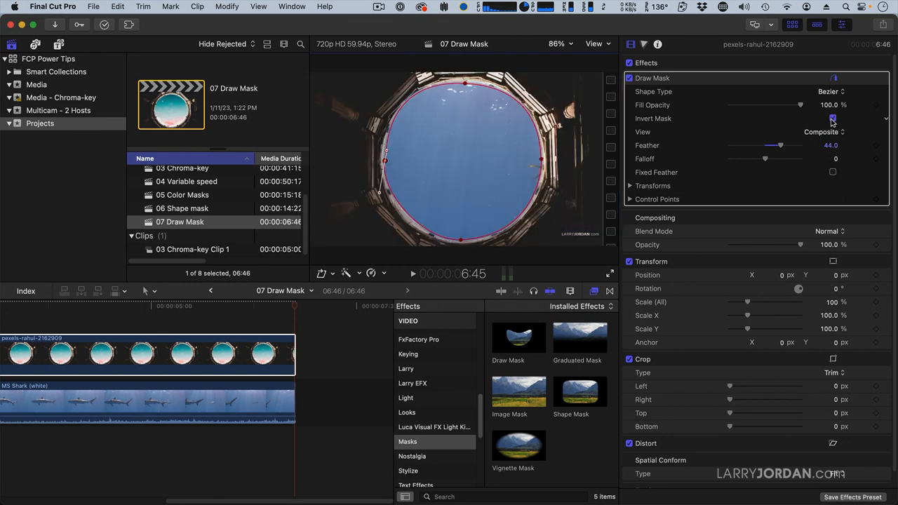
click(833, 118)
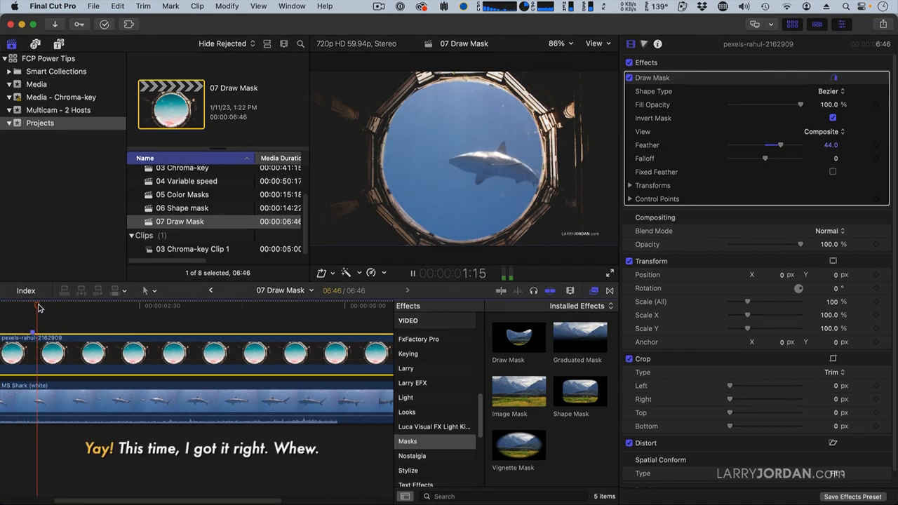
click(413, 272)
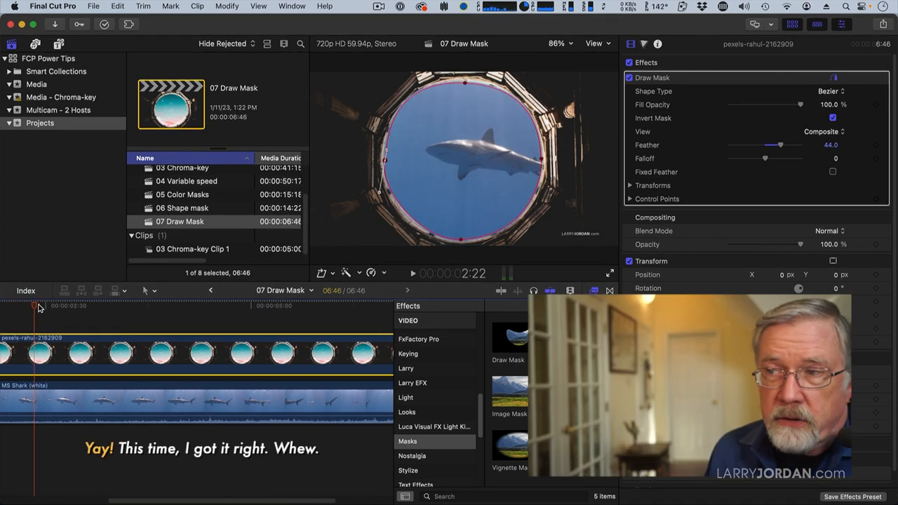